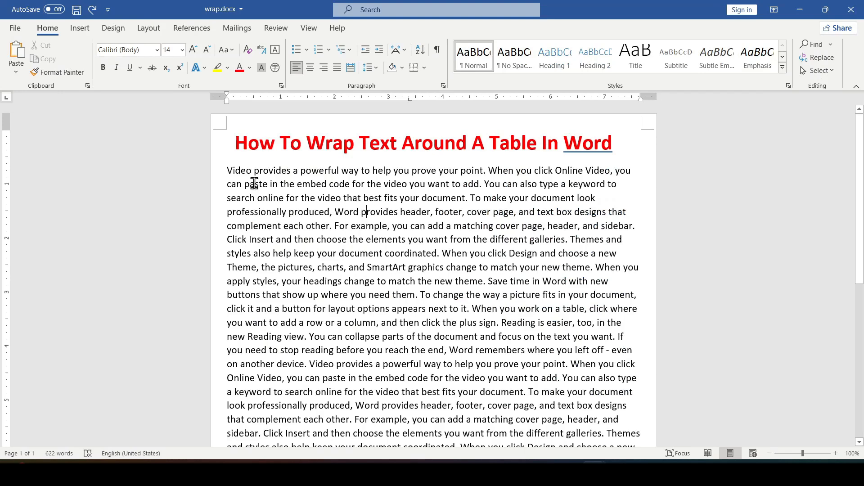
Place the insertion point after the sentence ending 'the video you want to add.'
drag(236, 143, 468, 144)
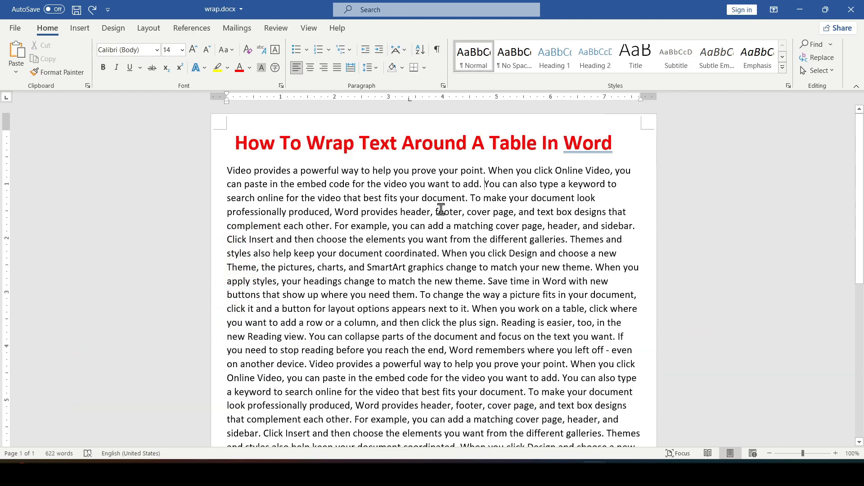
mouse_move(438, 285)
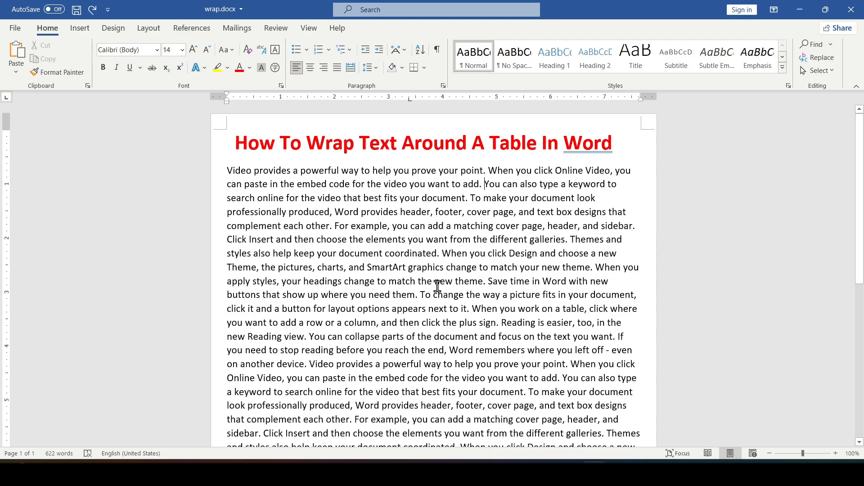
mouse_move(435, 212)
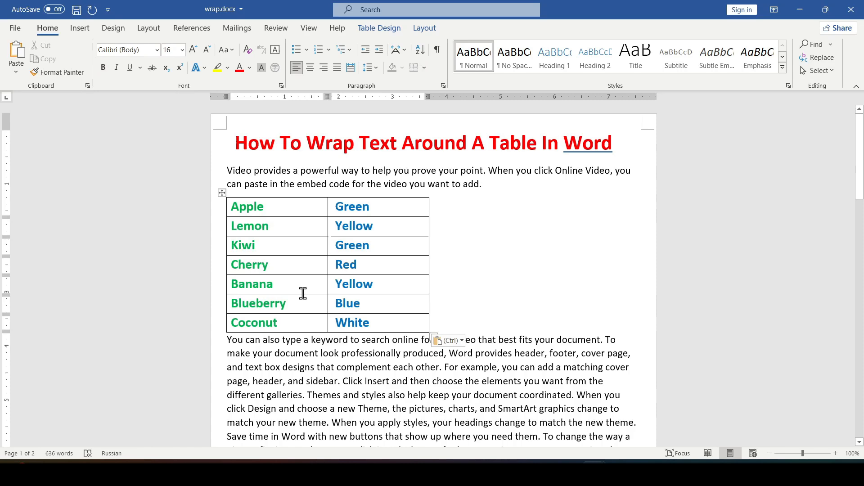
In the table's properties, switch text wrapping to Around
right_click(346, 264)
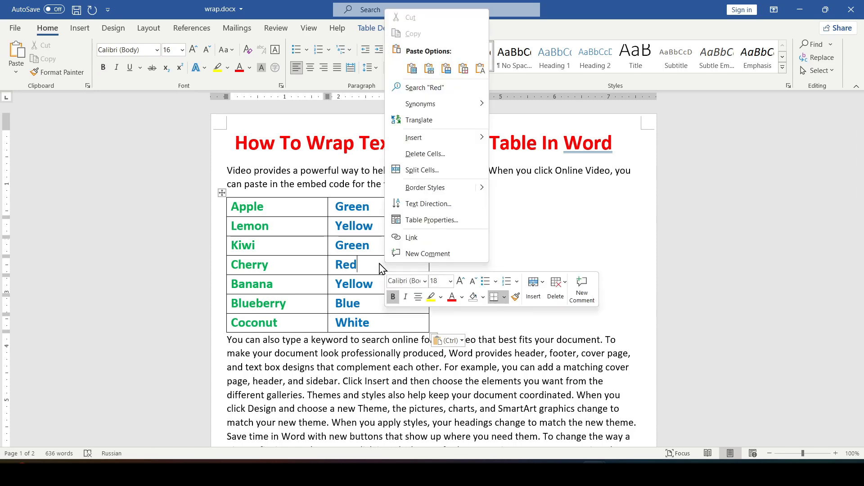
mouse_move(446, 219)
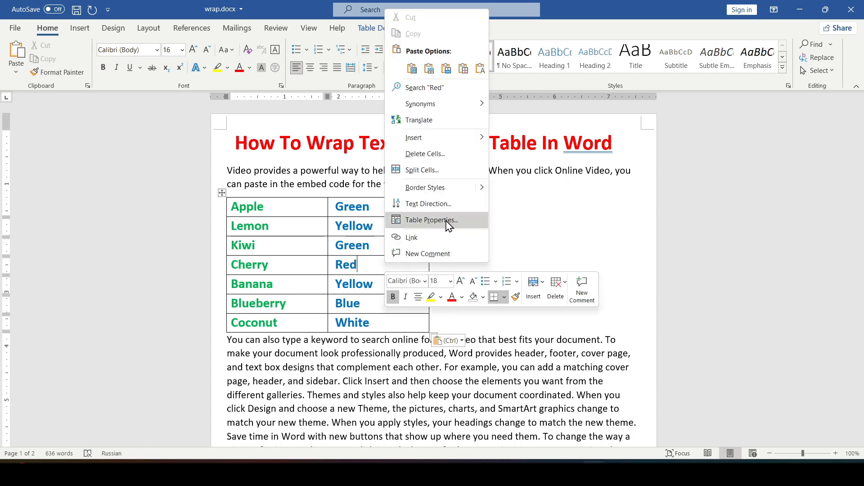
click(431, 220)
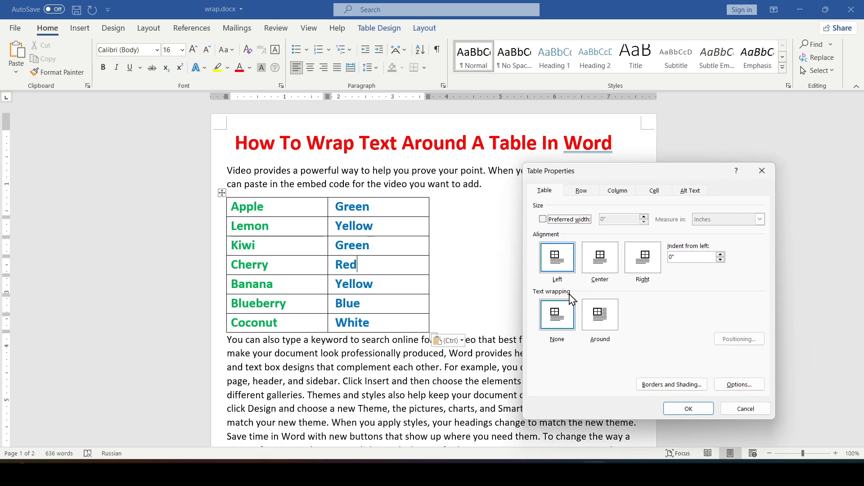
click(599, 315)
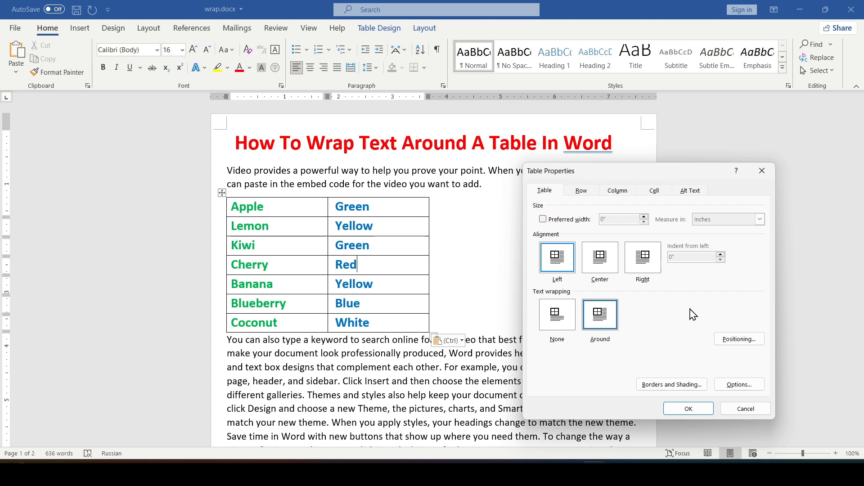
mouse_move(647, 339)
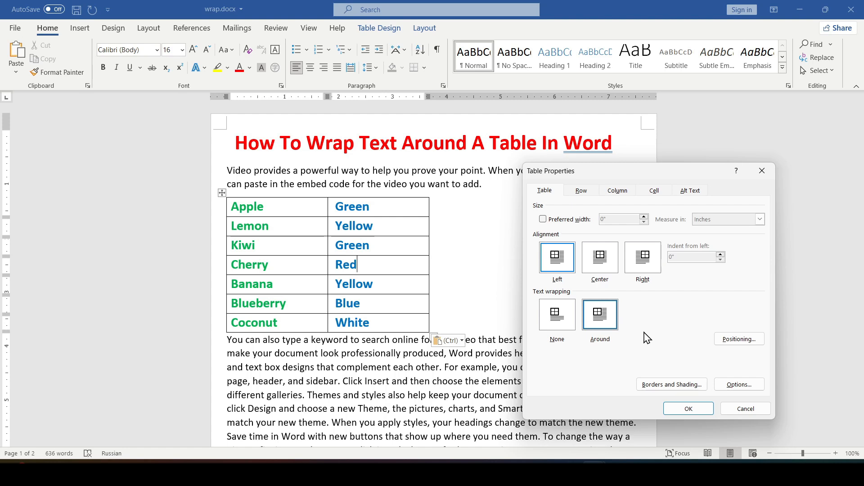
mouse_move(739, 338)
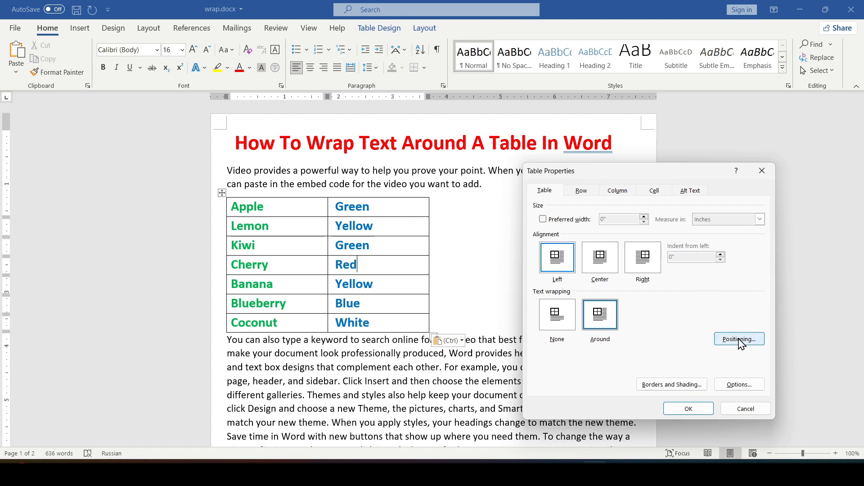
In Table Positioning, centre the table horizontally and reduce the left distance from text to 0
click(738, 338)
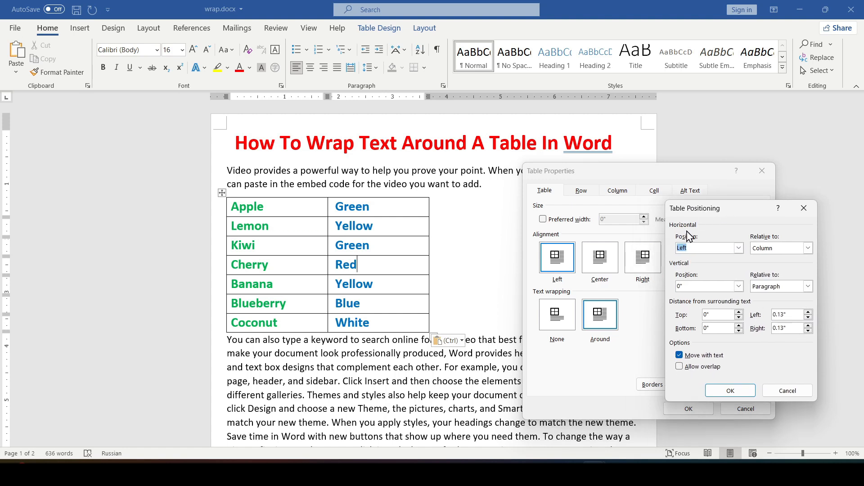
mouse_move(730, 305)
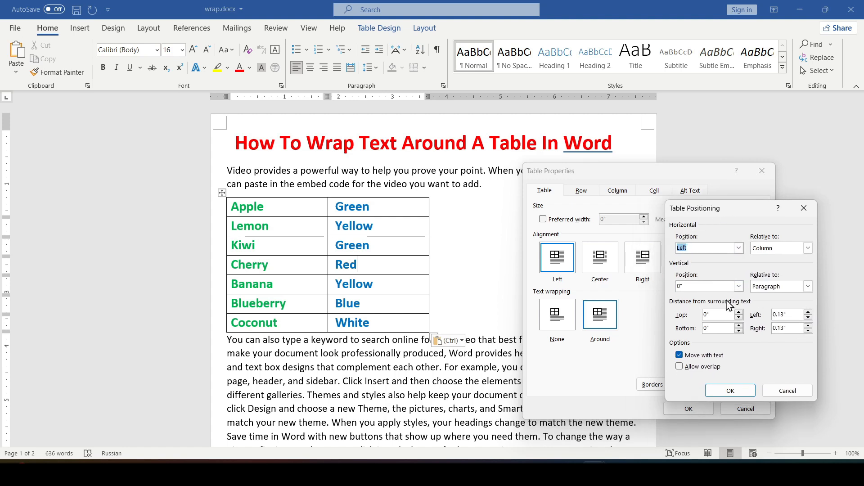
click(738, 247)
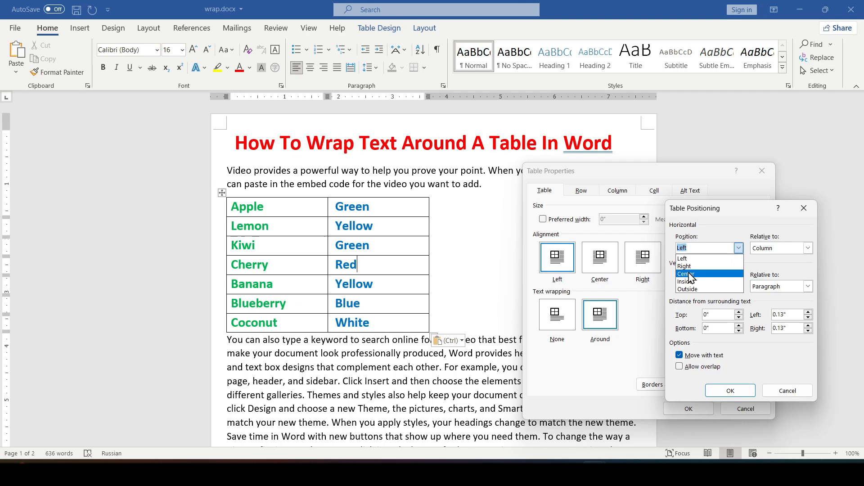
click(687, 274)
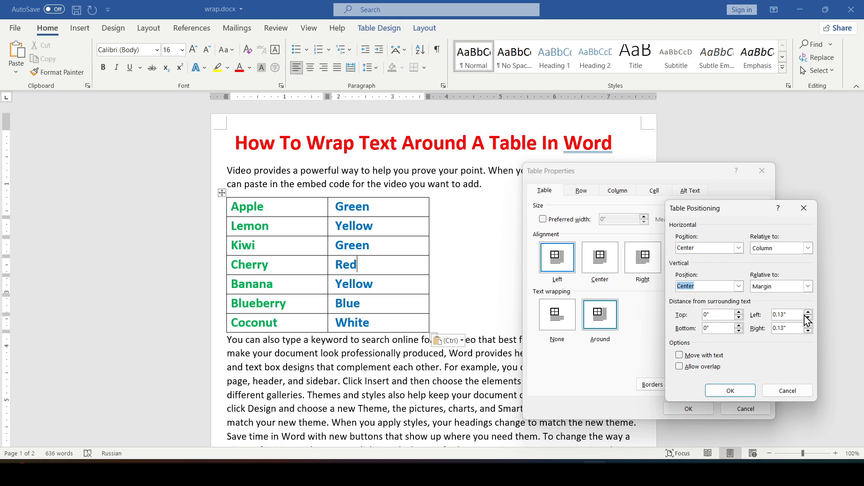
click(809, 317)
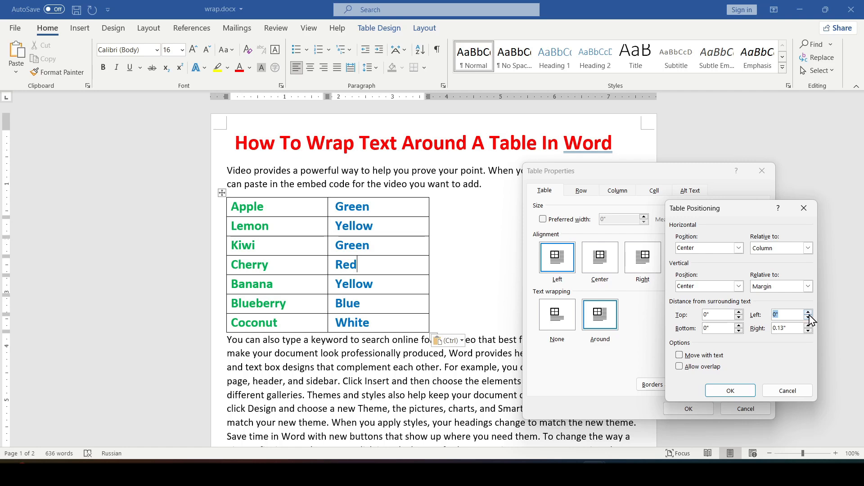
click(807, 312)
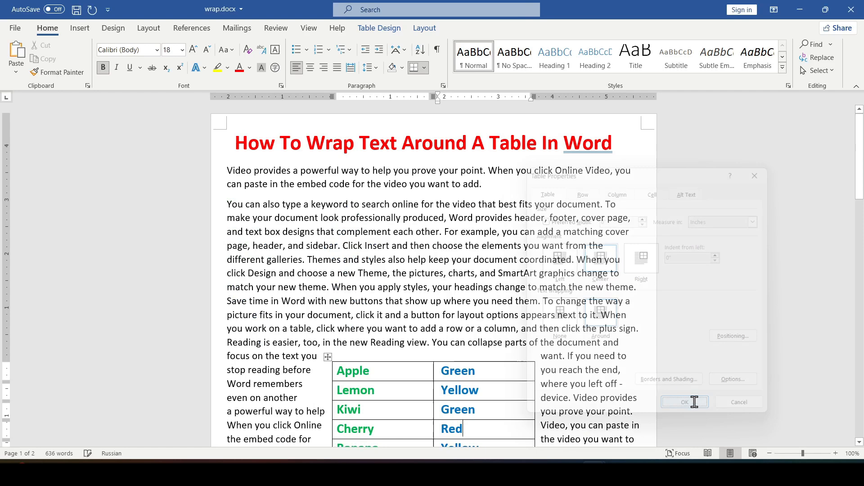
Confirm the table properties so text flows evenly around both sides
click(685, 401)
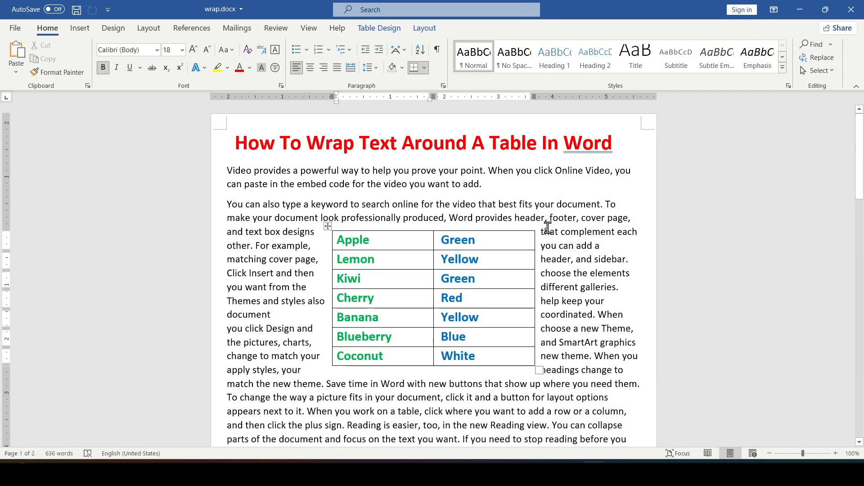
mouse_move(620, 299)
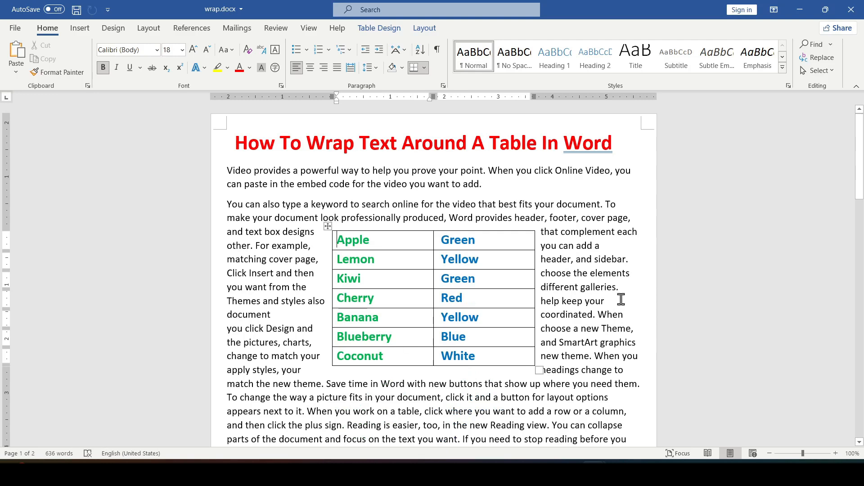